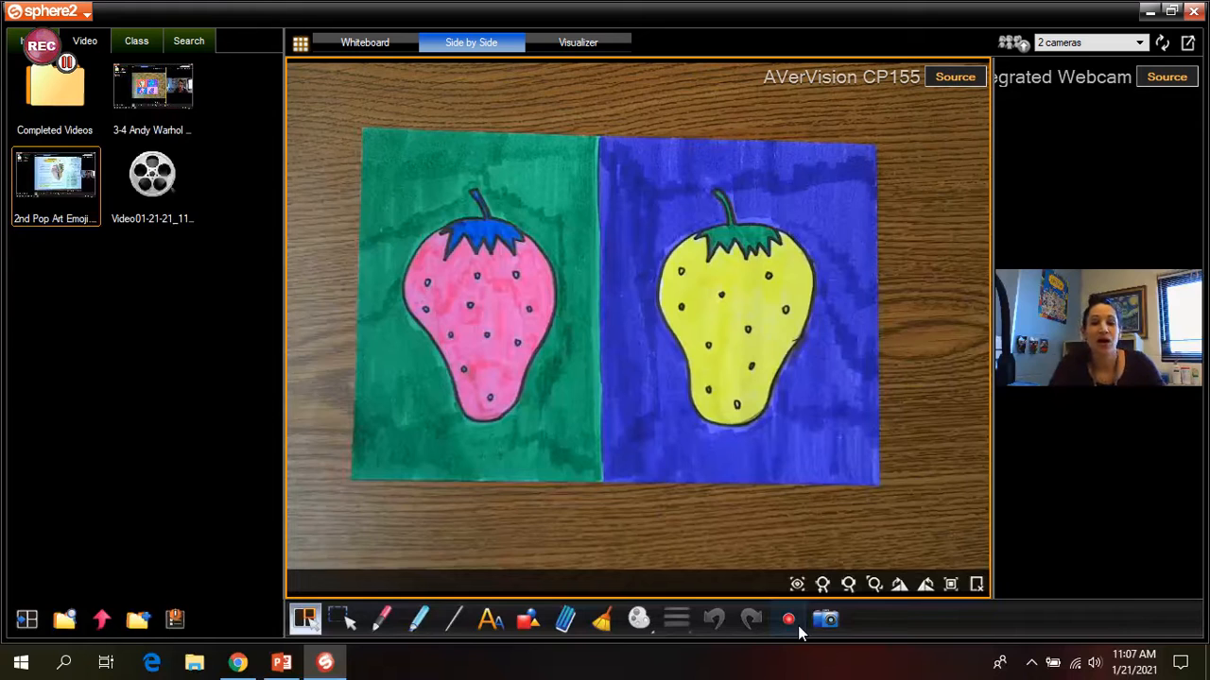
pyautogui.moveTo(879, 548)
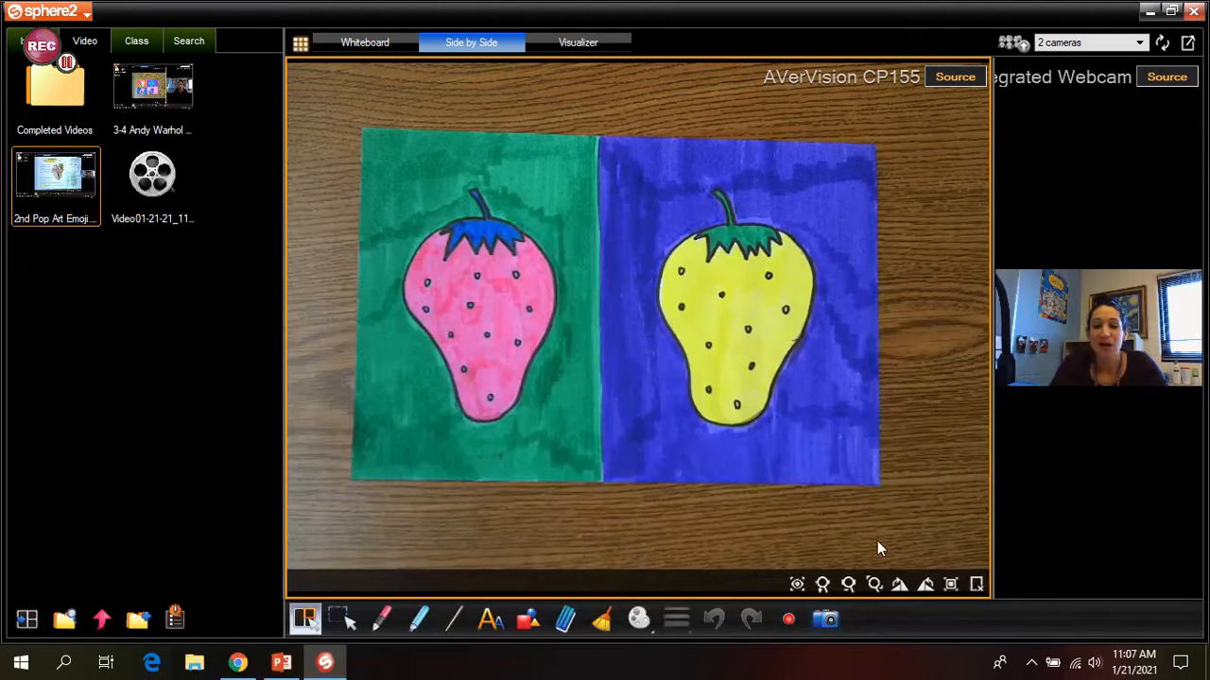